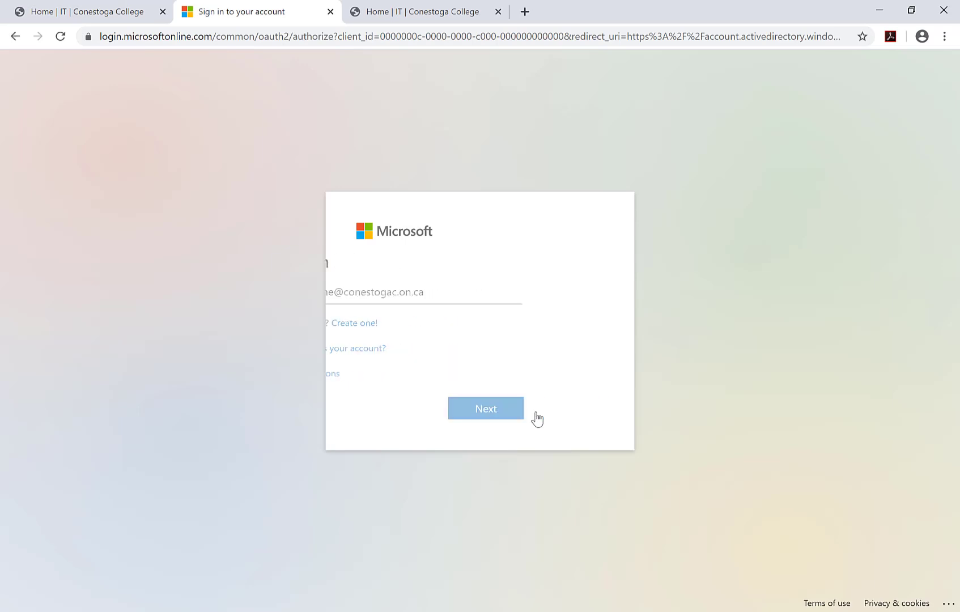
Step: Submit the account email and confirm staying signed in
{"action": "left_click", "coordinate": [485, 407]}
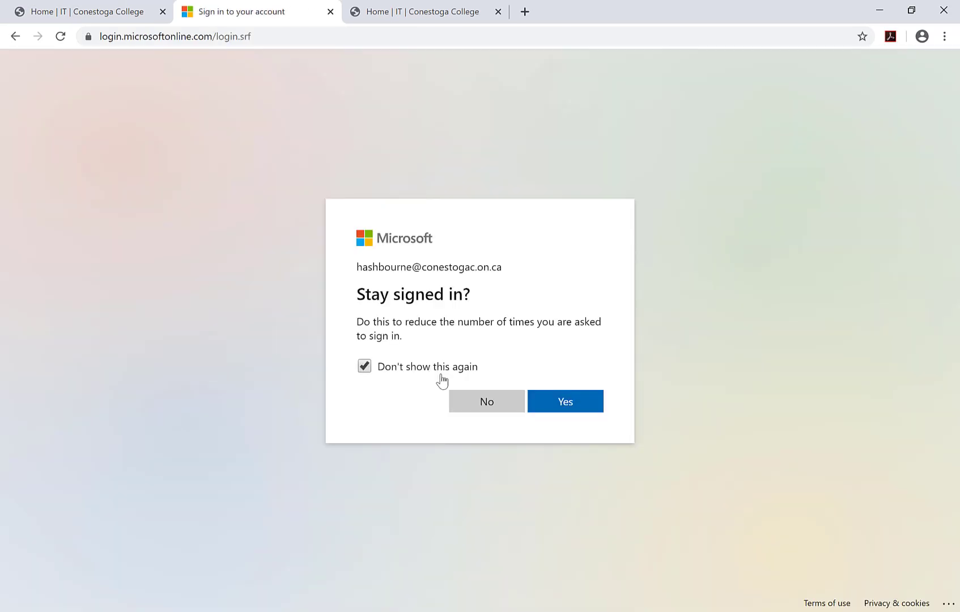
{"action": "left_click", "coordinate": [566, 401]}
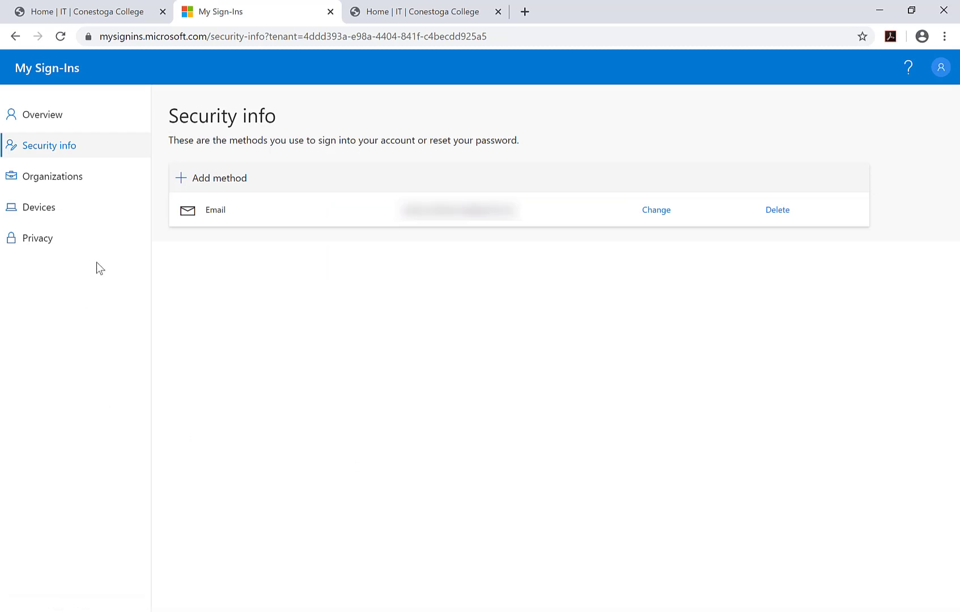
{"action": "left_click", "coordinate": [213, 178]}
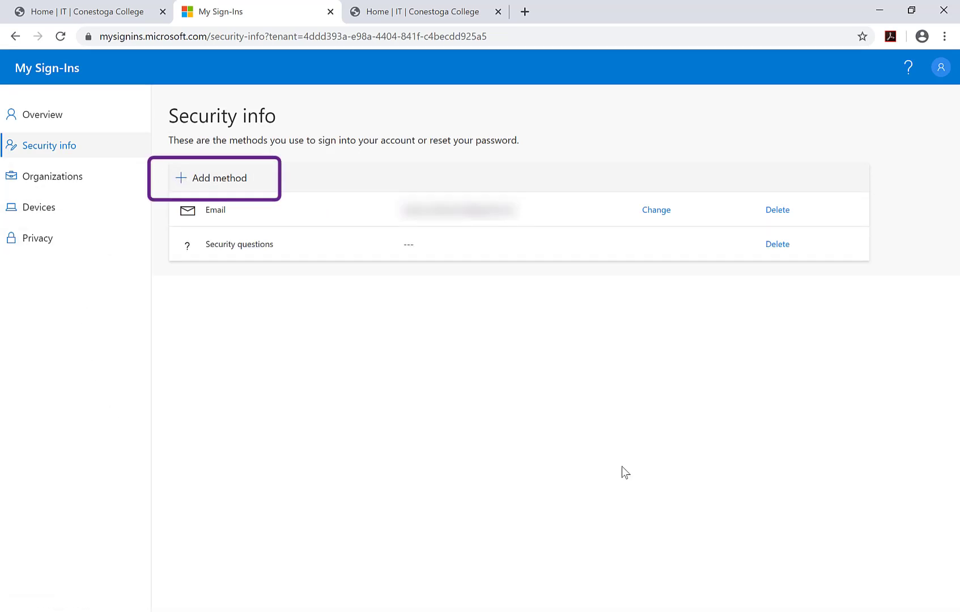
{"action": "left_click", "coordinate": [212, 178]}
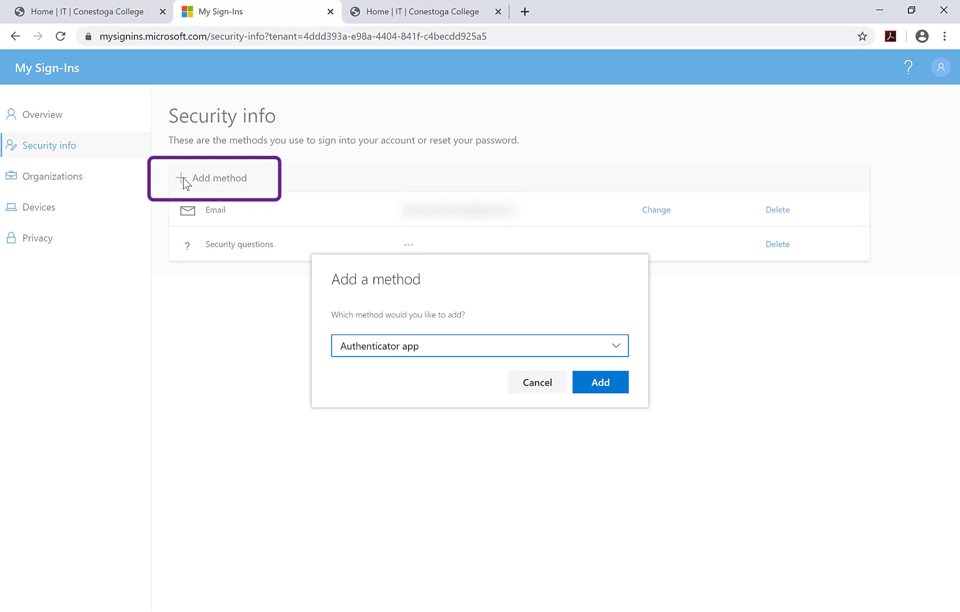
{"action": "left_click", "coordinate": [479, 346]}
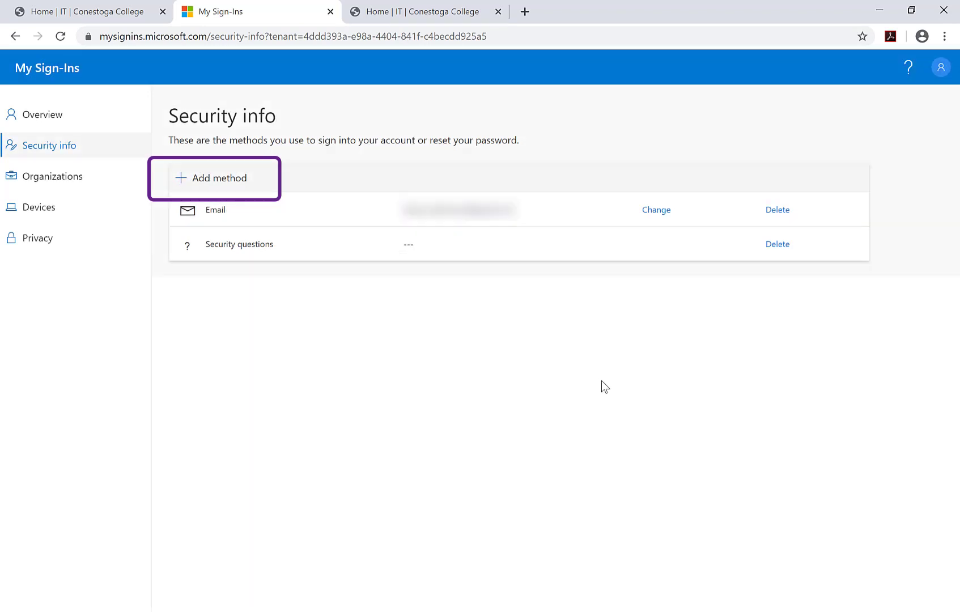
Step: Add a Canada (+1) phone number, verify it with the texted six-digit code, and finish
{"action": "left_click", "coordinate": [405, 313]}
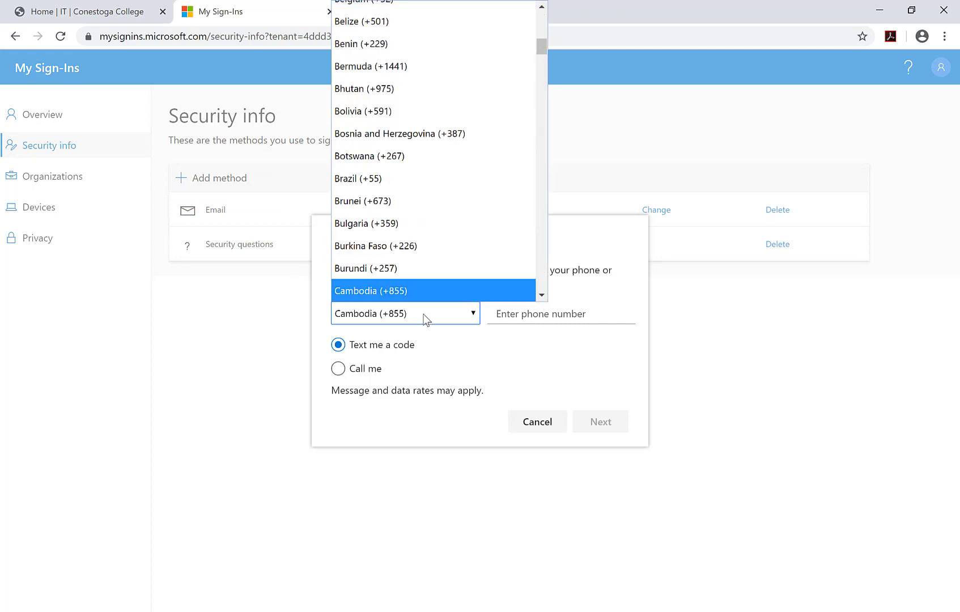
{"action": "scroll", "scroll_direction": "down", "scroll_amount": 3}
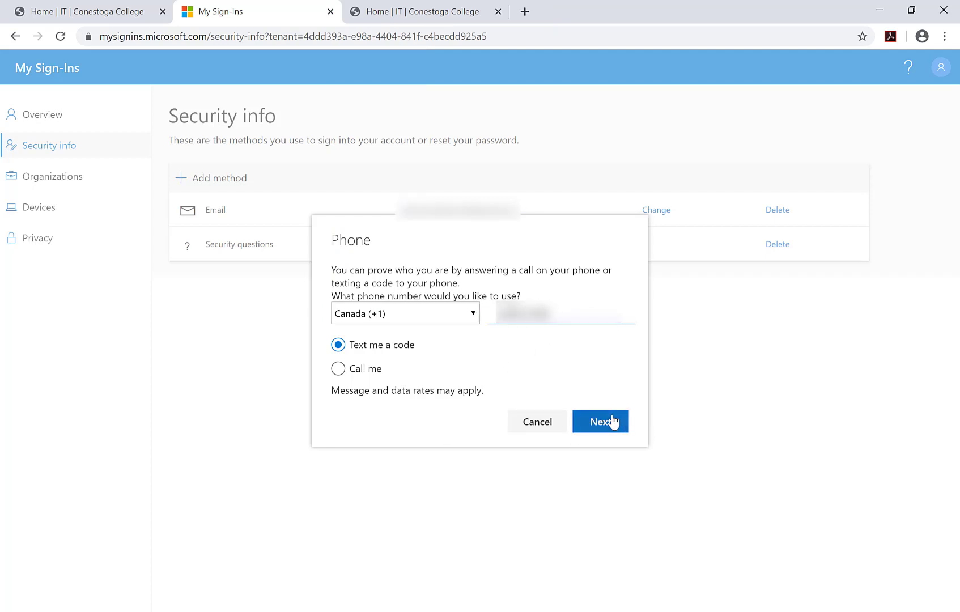
{"action": "left_click", "coordinate": [601, 420]}
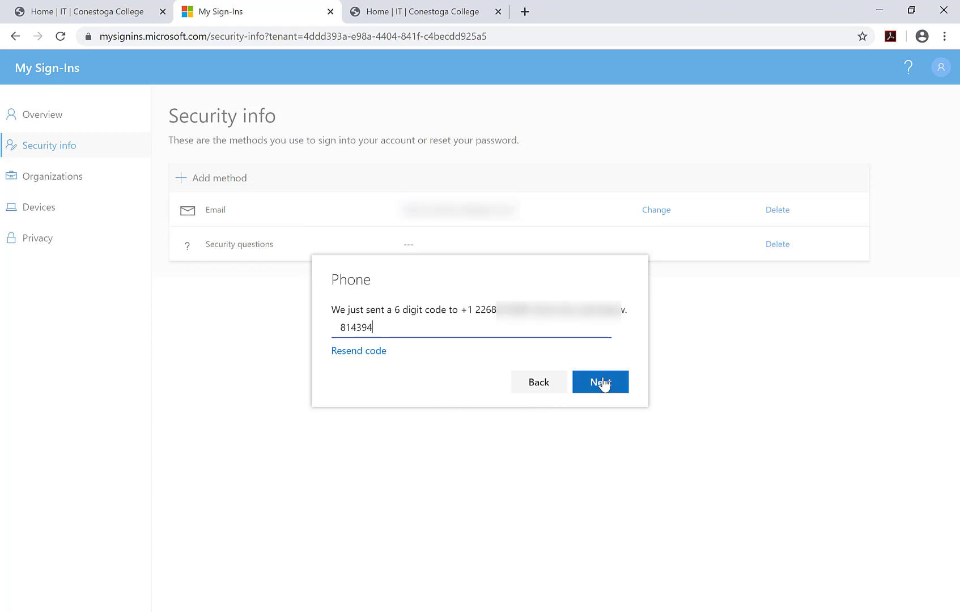
{"action": "left_click", "coordinate": [600, 382]}
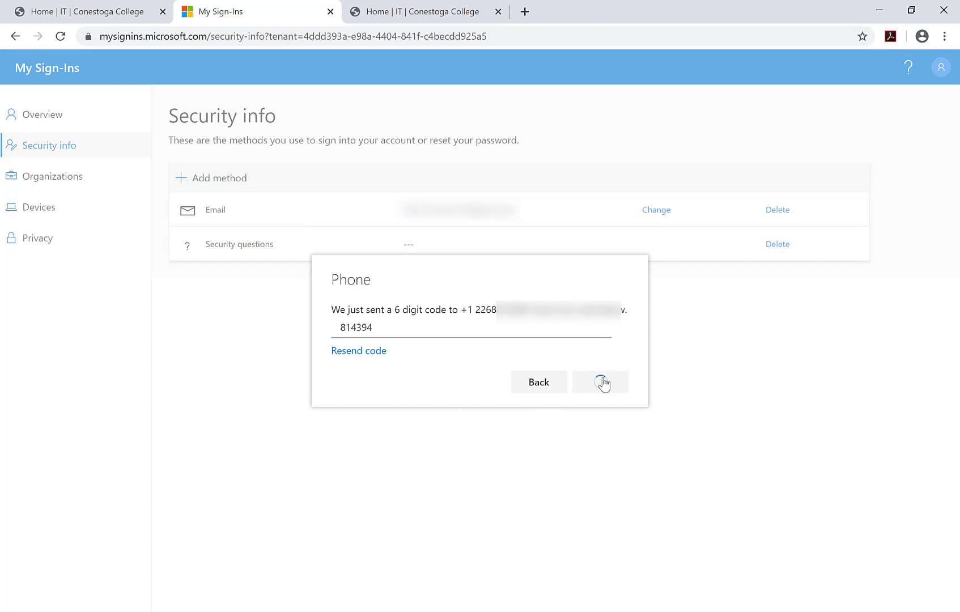
{"action": "left_click", "coordinate": [601, 382]}
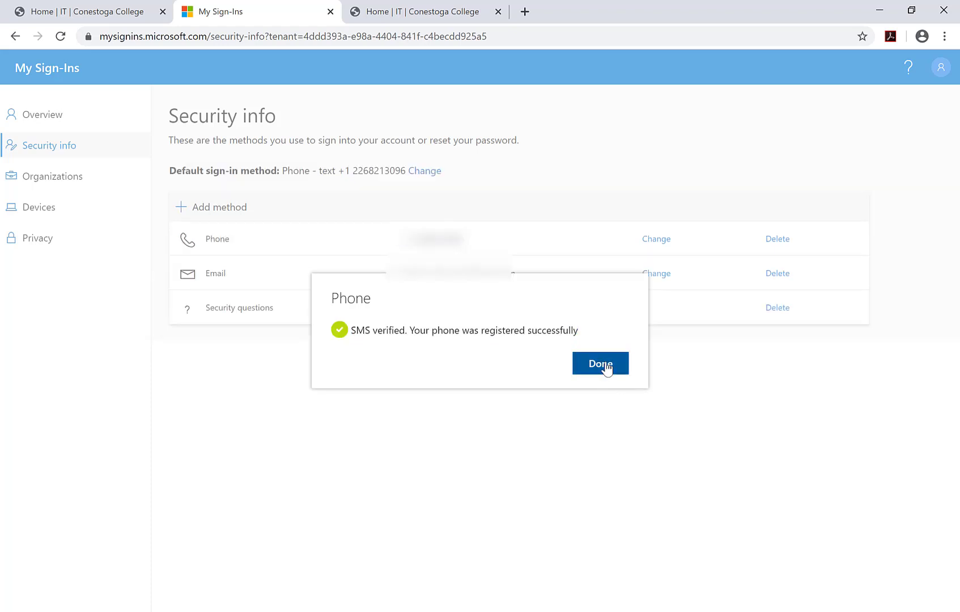
{"action": "left_click", "coordinate": [600, 363]}
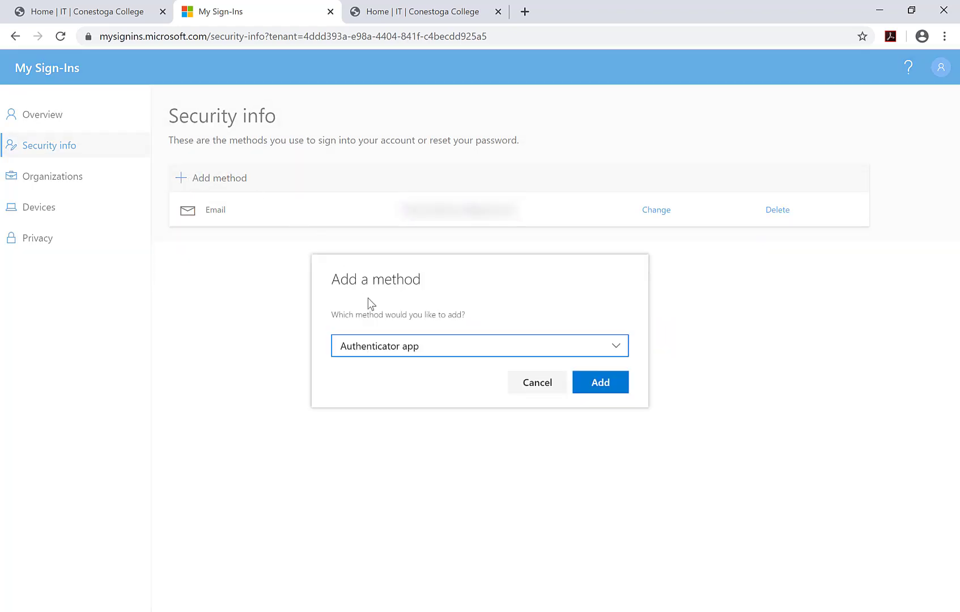
Step: Choose Security questions as the method, answer four questions, and save them
{"action": "left_click", "coordinate": [479, 346]}
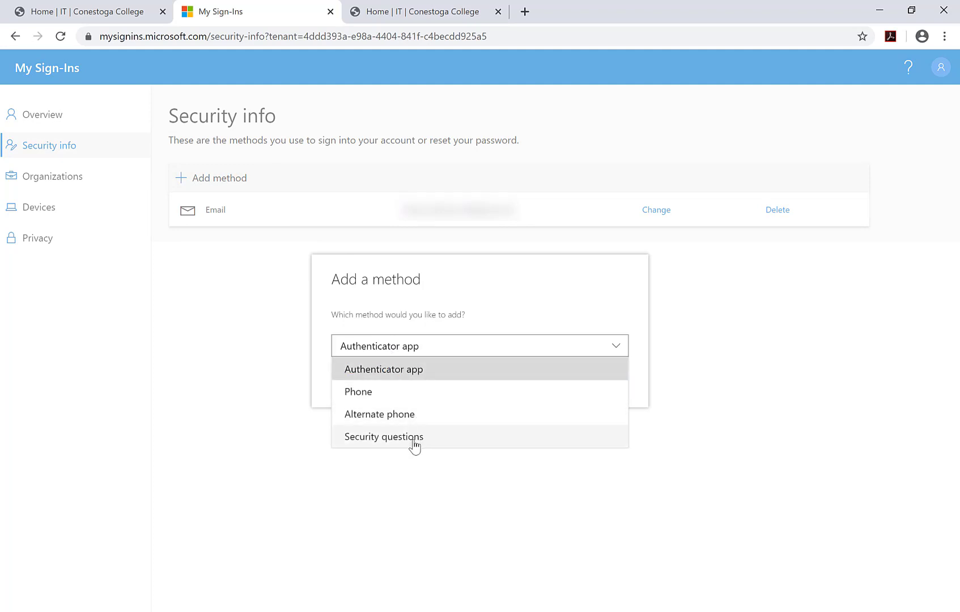
{"action": "left_click", "coordinate": [382, 436]}
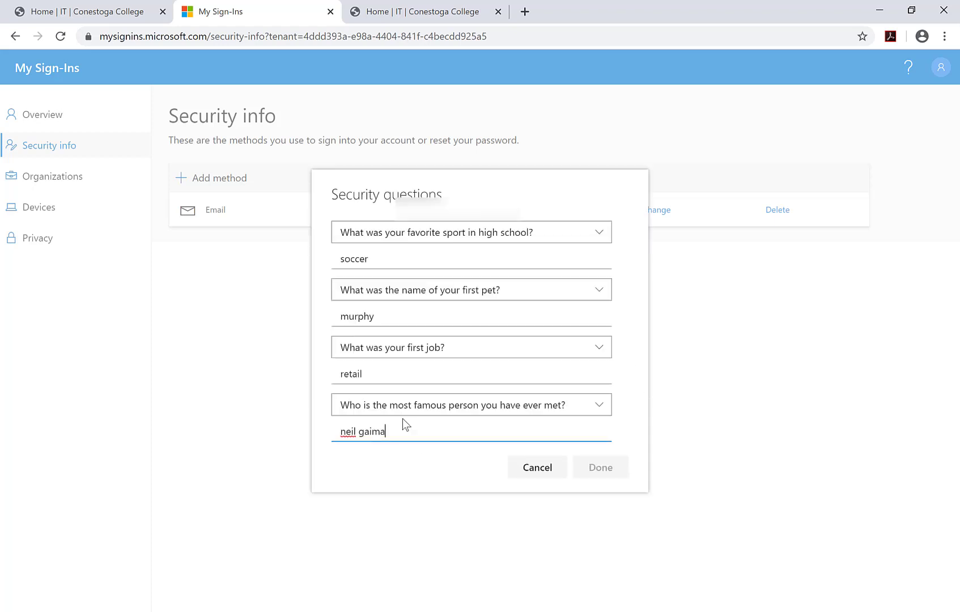
{"action": "left_click", "coordinate": [601, 466]}
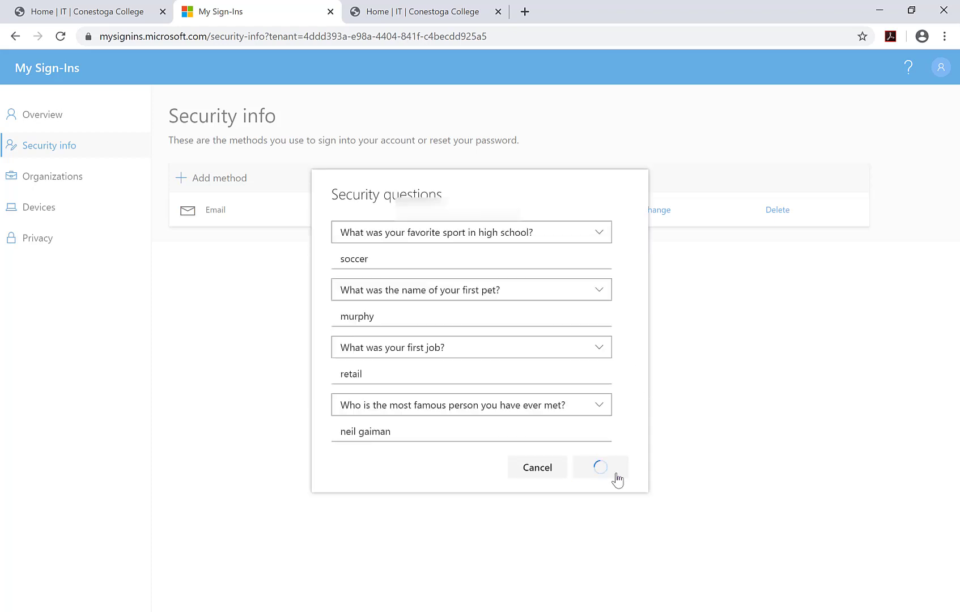
{"action": "left_click", "coordinate": [600, 467]}
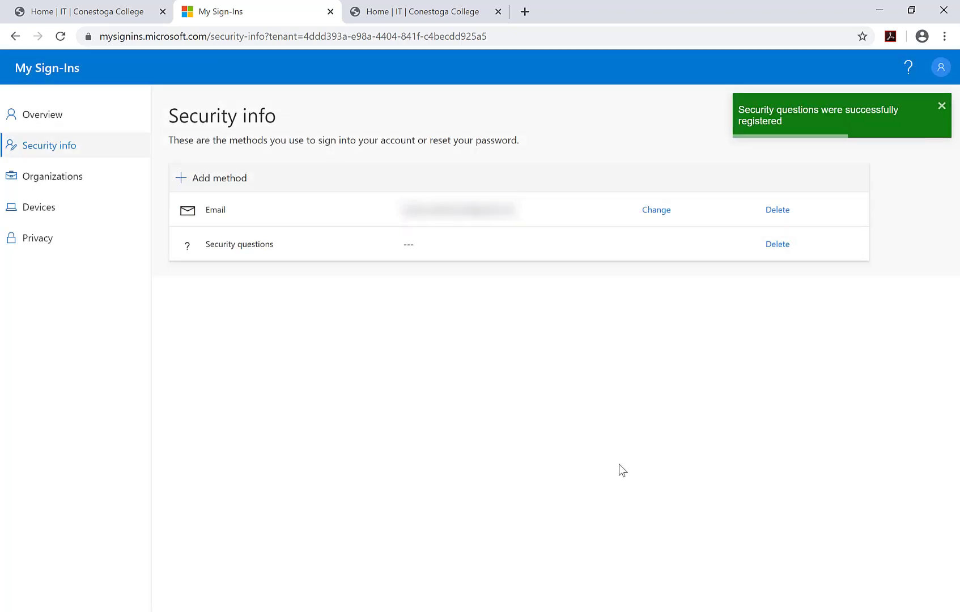
{"action": "mouse_move", "coordinate": [625, 472]}
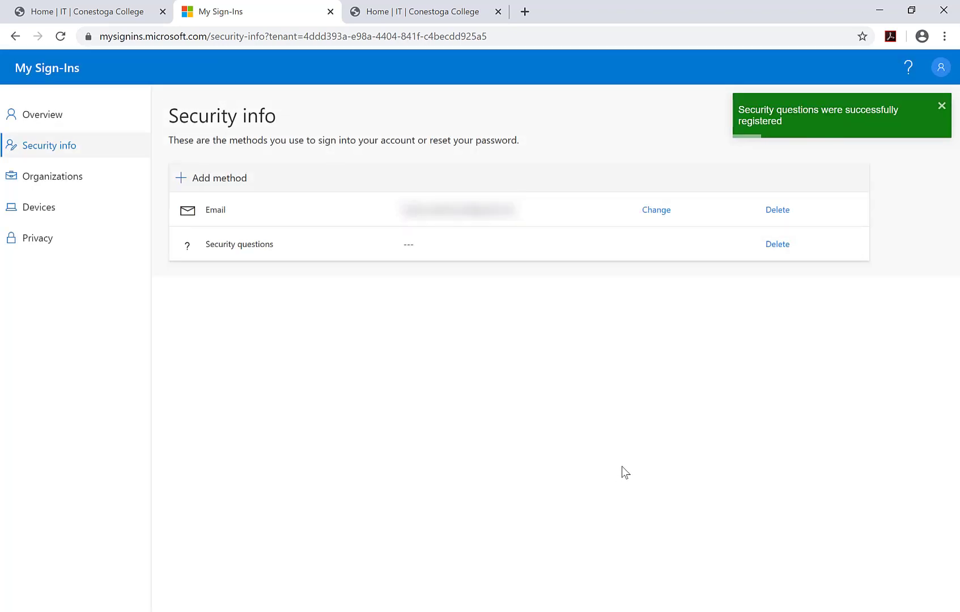